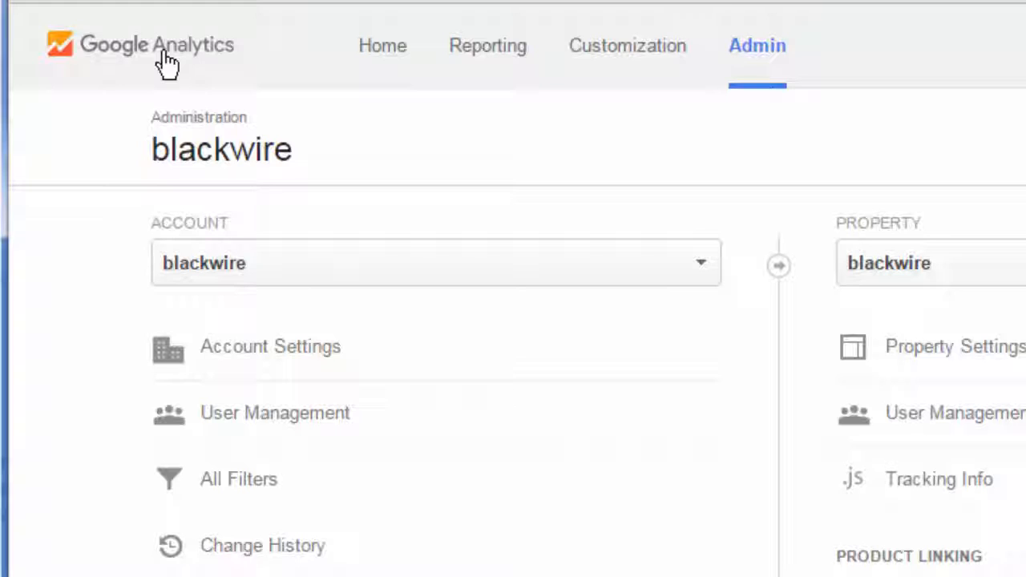
pyautogui.moveTo(151, 72)
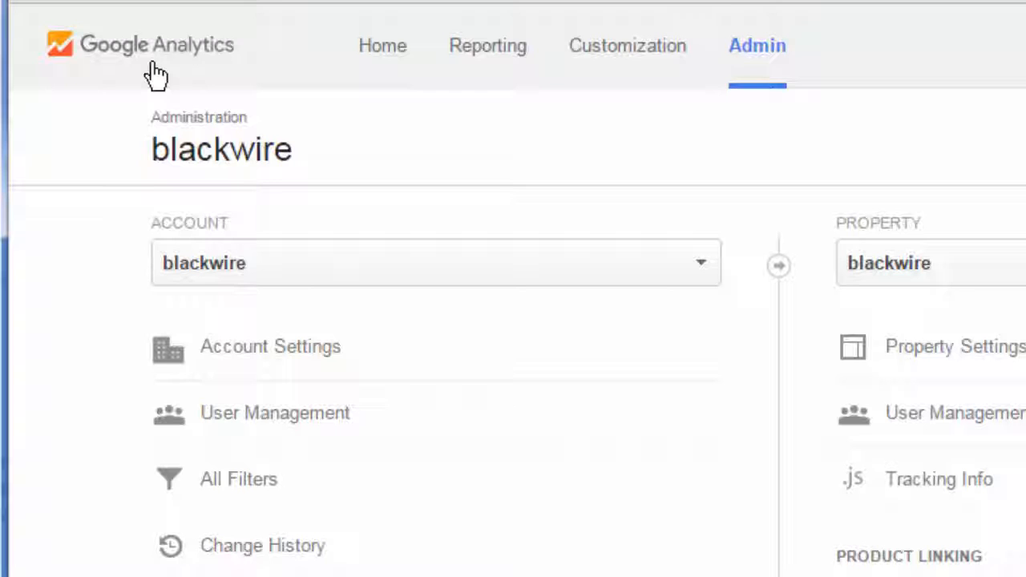
pyautogui.moveTo(769, 76)
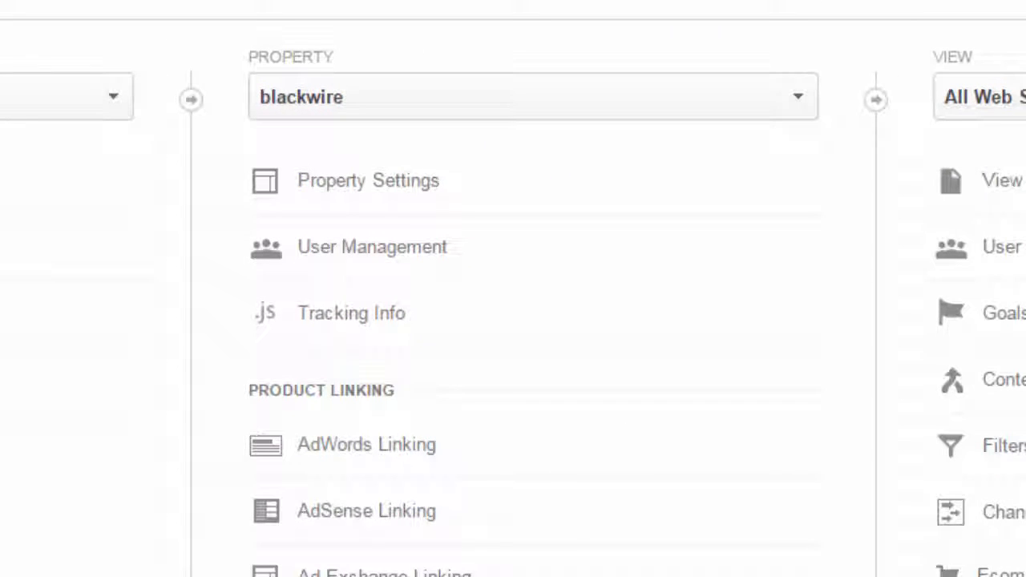
pyautogui.moveTo(302, 38)
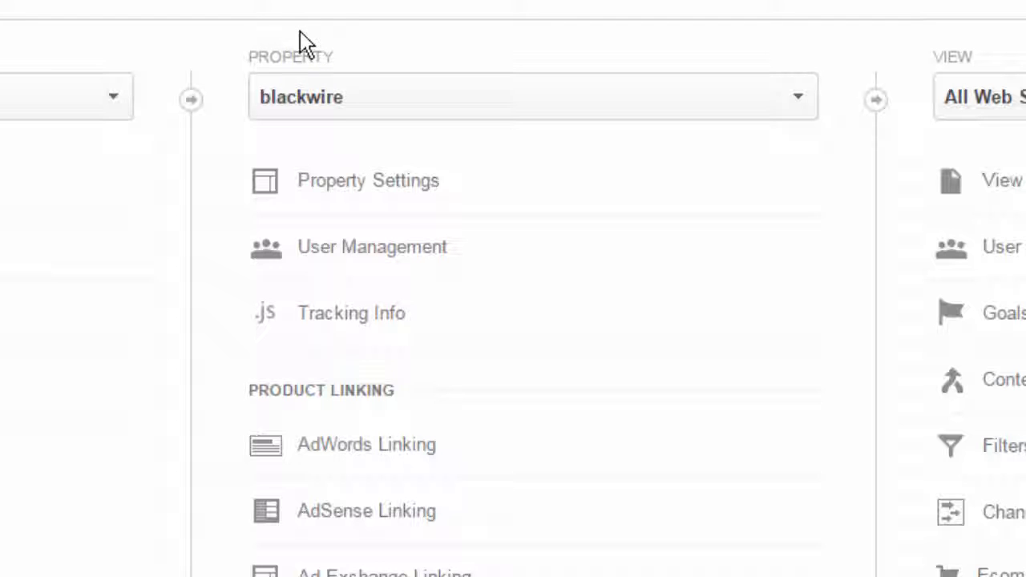
pyautogui.moveTo(433, 141)
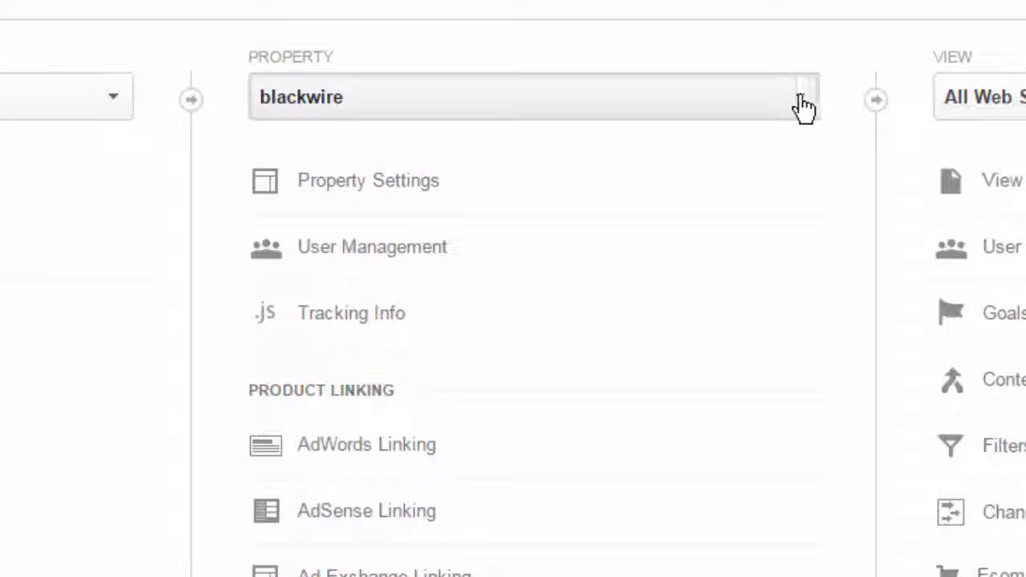
# Start a new property named '90 Second Website Builder' with URL 90secondwebsitebuilder.com
pyautogui.click(803, 94)
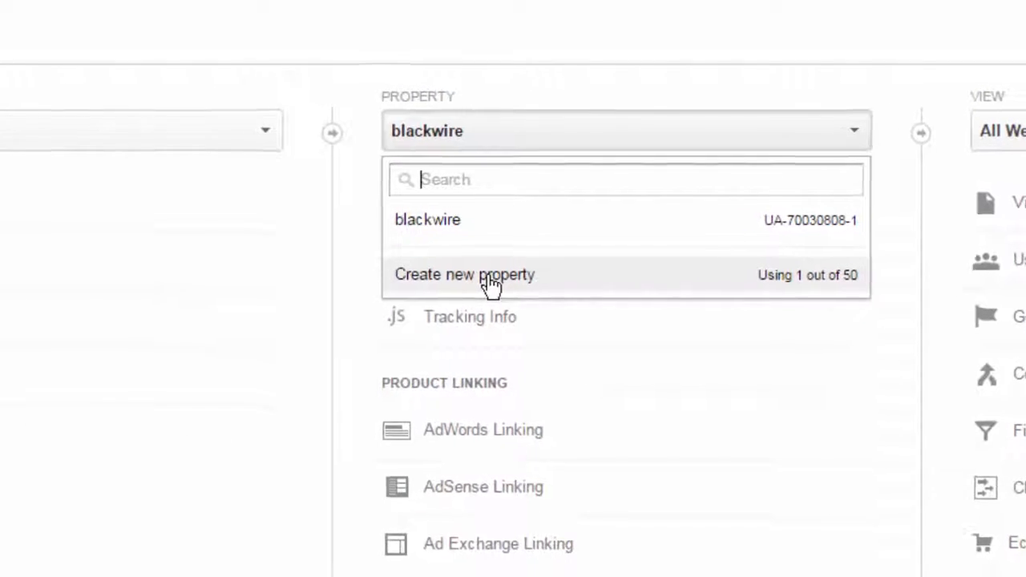
pyautogui.click(465, 274)
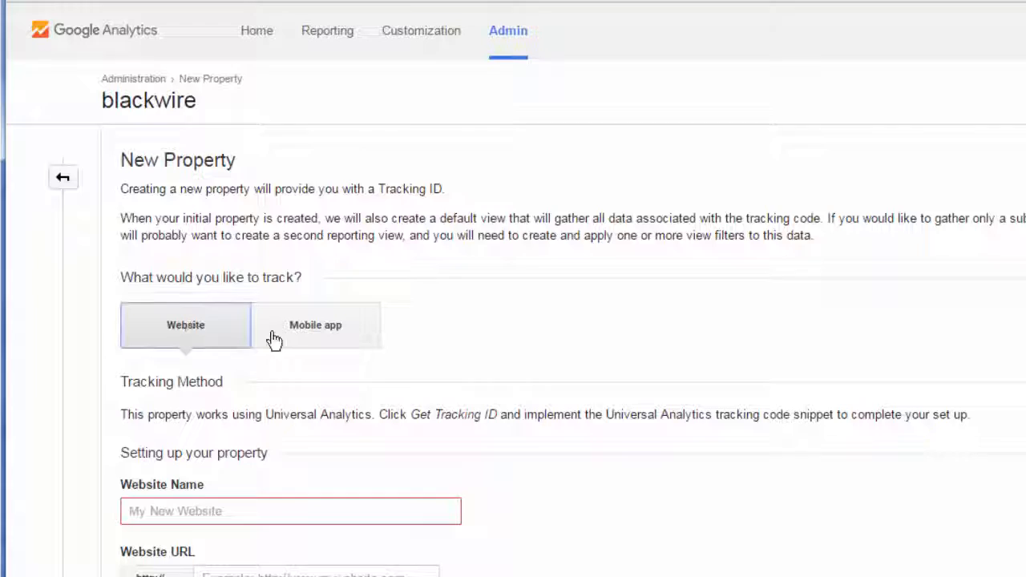
pyautogui.scroll(-3)
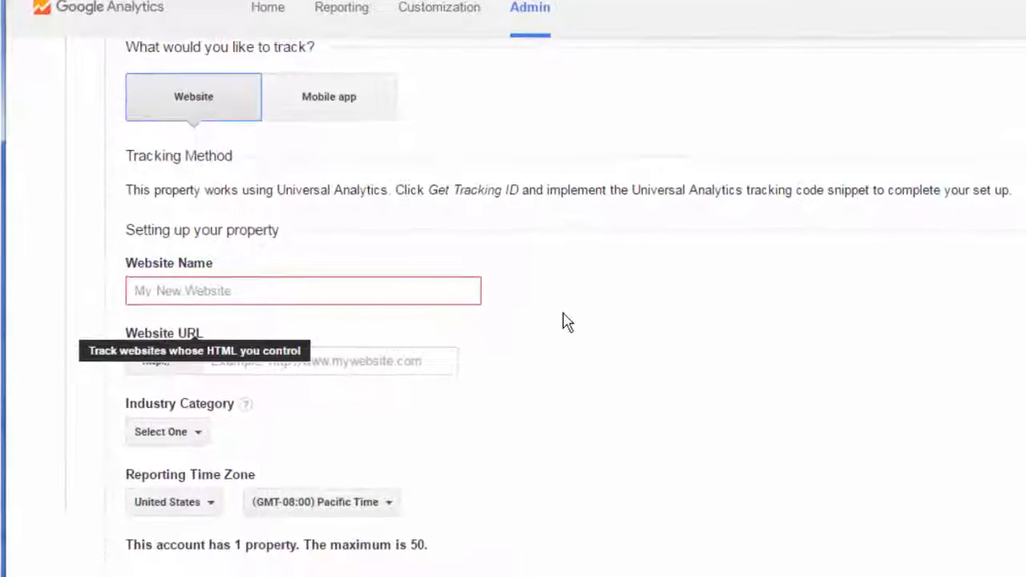
pyautogui.write('90 Second Website Builder')
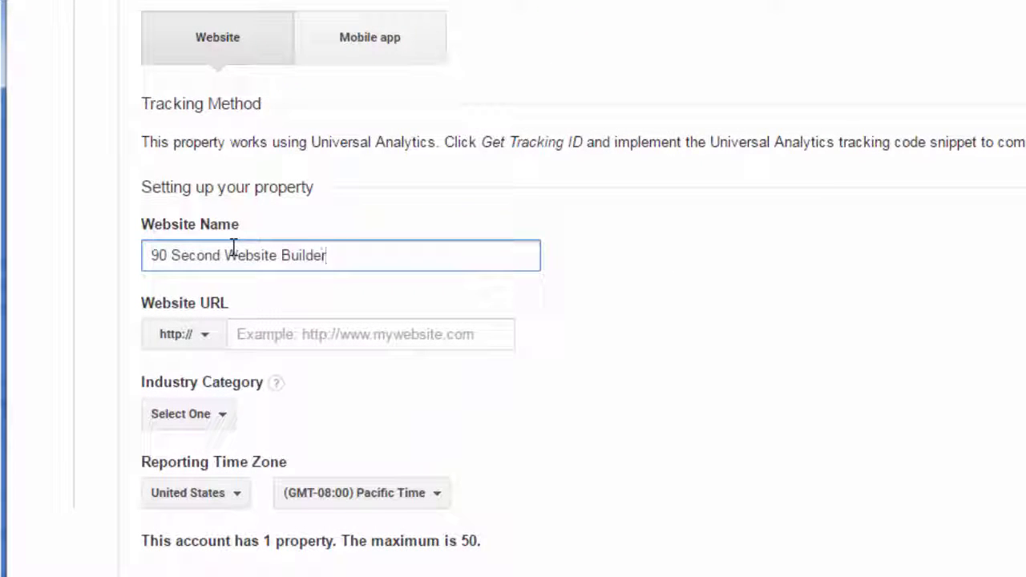
pyautogui.moveTo(694, 307)
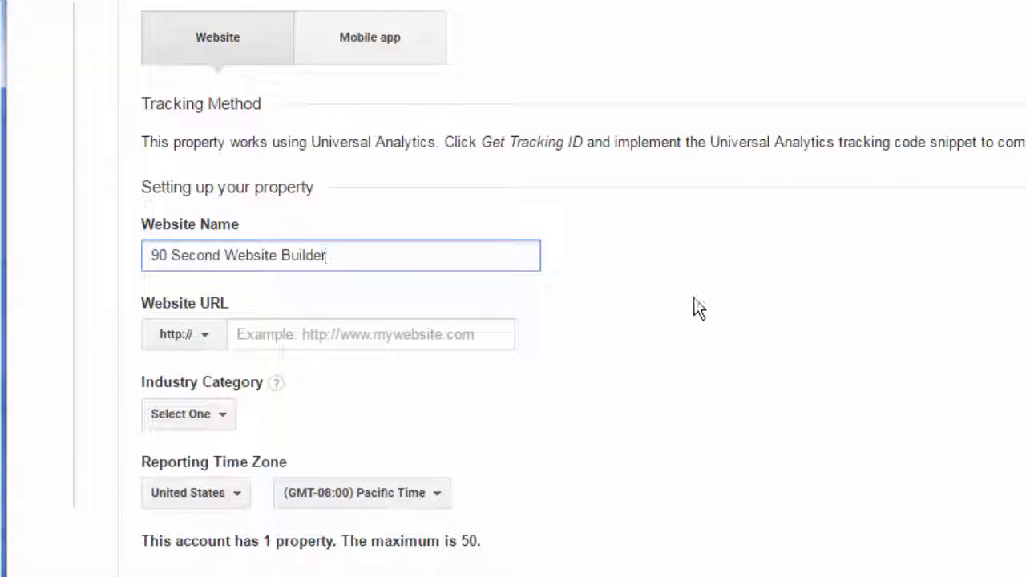
pyautogui.write('90secondwebsitebuilder.com')
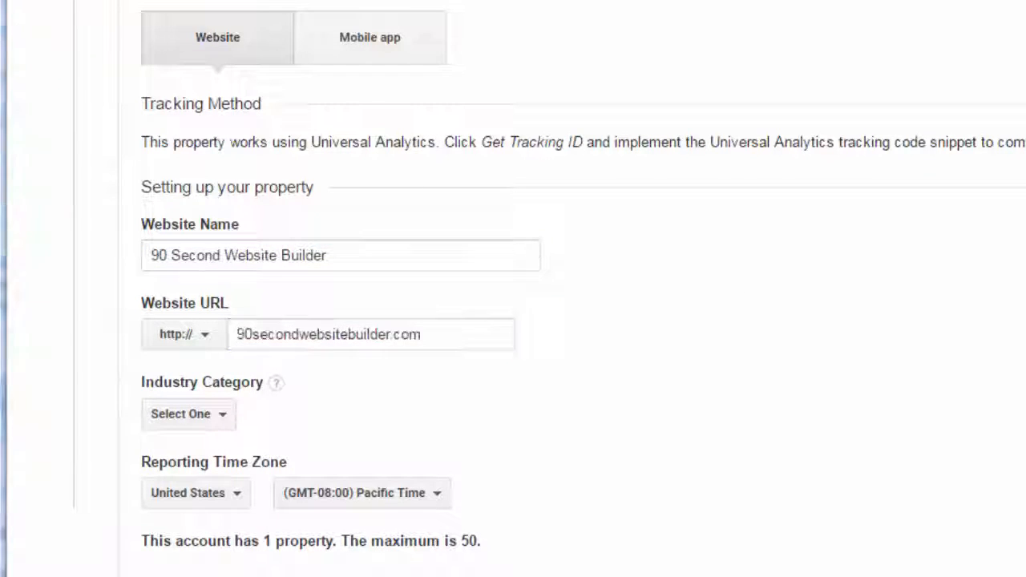
# Set the property's industry category to Internet and Telecom
pyautogui.scroll(-3)
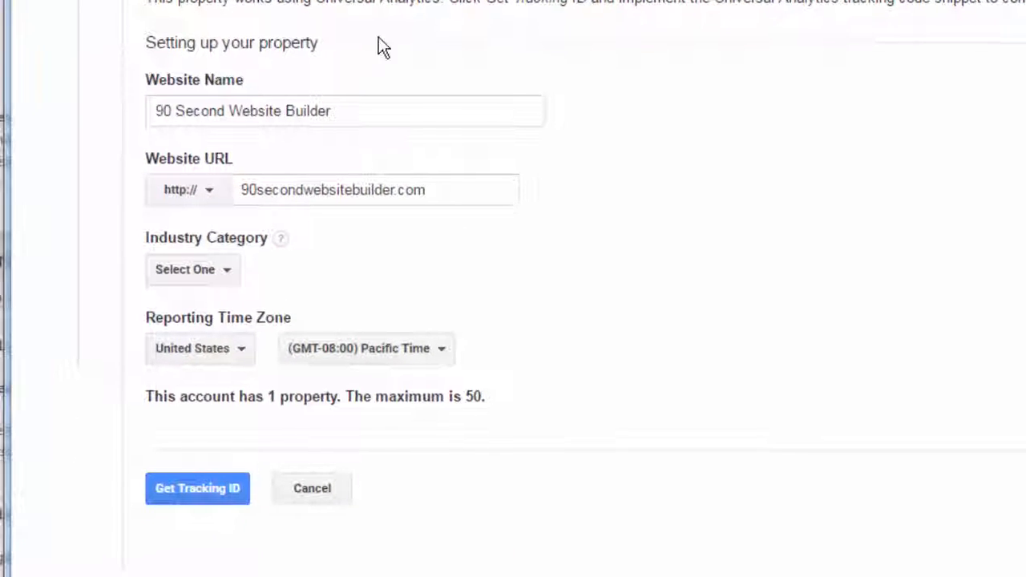
pyautogui.click(193, 269)
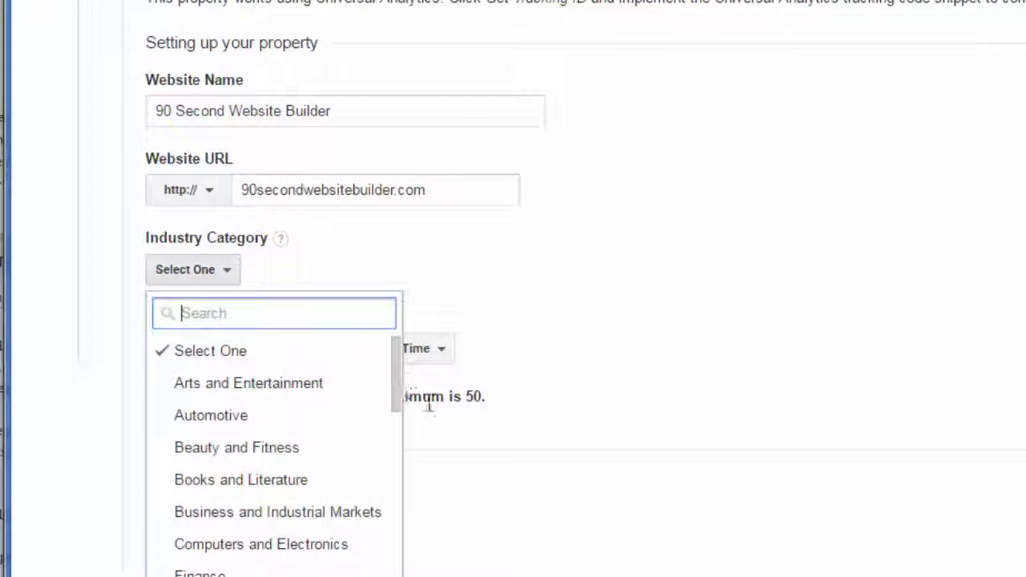
pyautogui.scroll(-3)
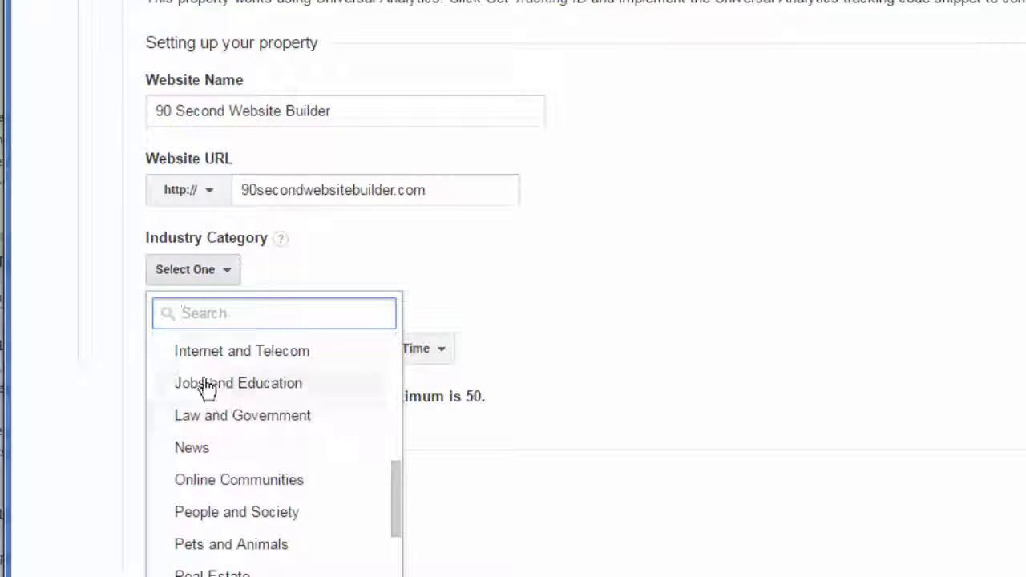
pyautogui.click(241, 351)
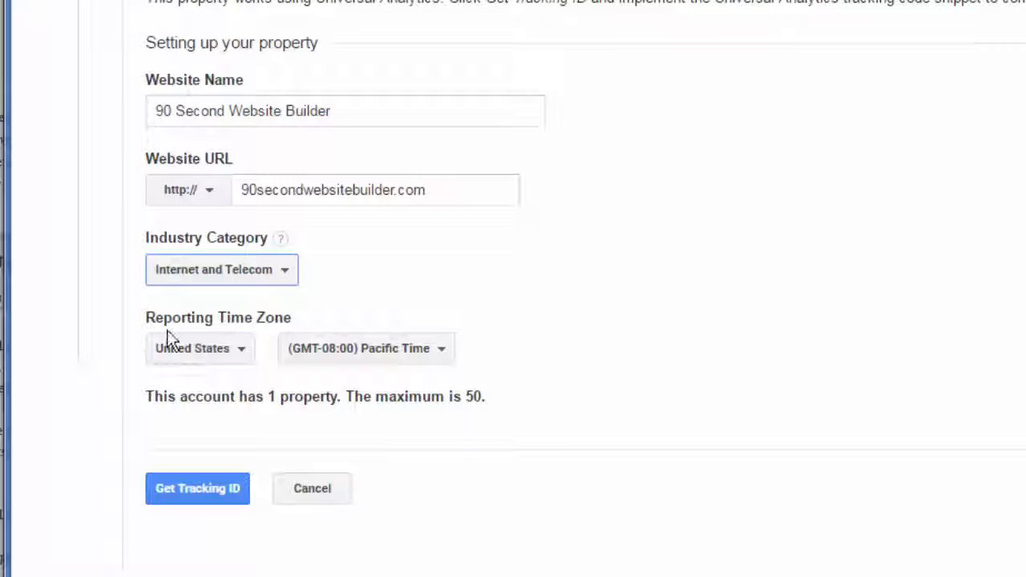
pyautogui.moveTo(607, 278)
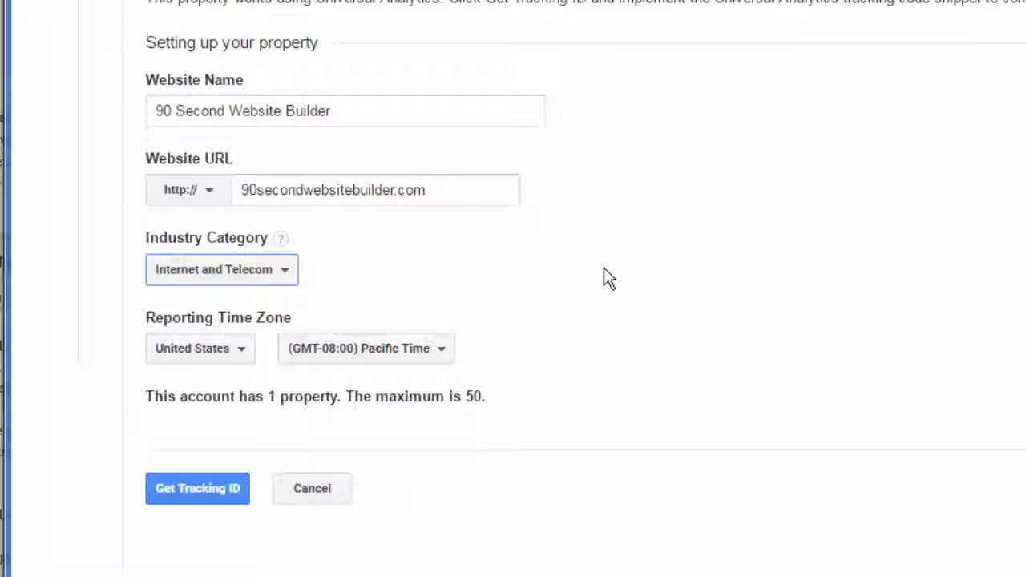
pyautogui.moveTo(649, 254)
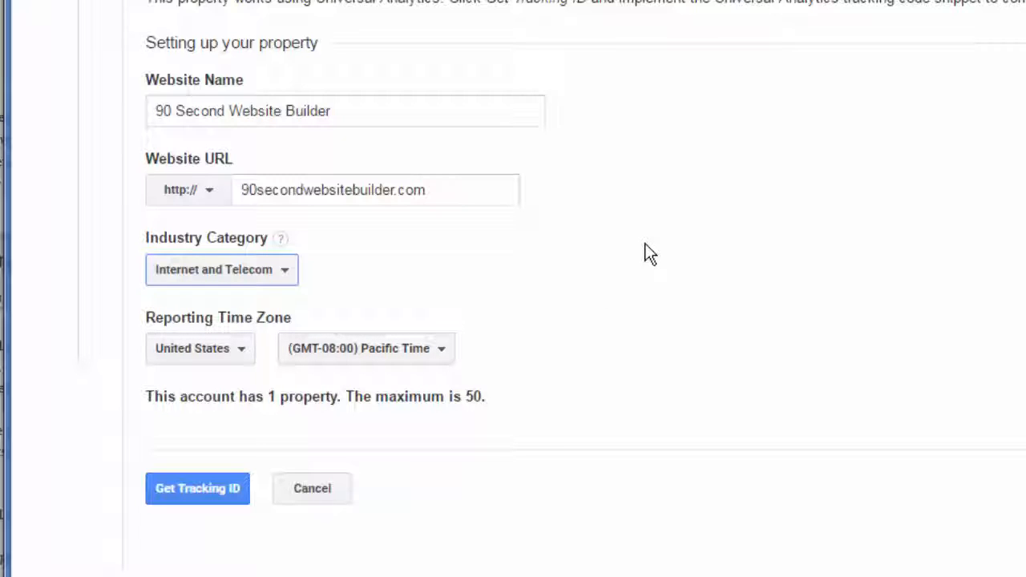
pyautogui.moveTo(676, 235)
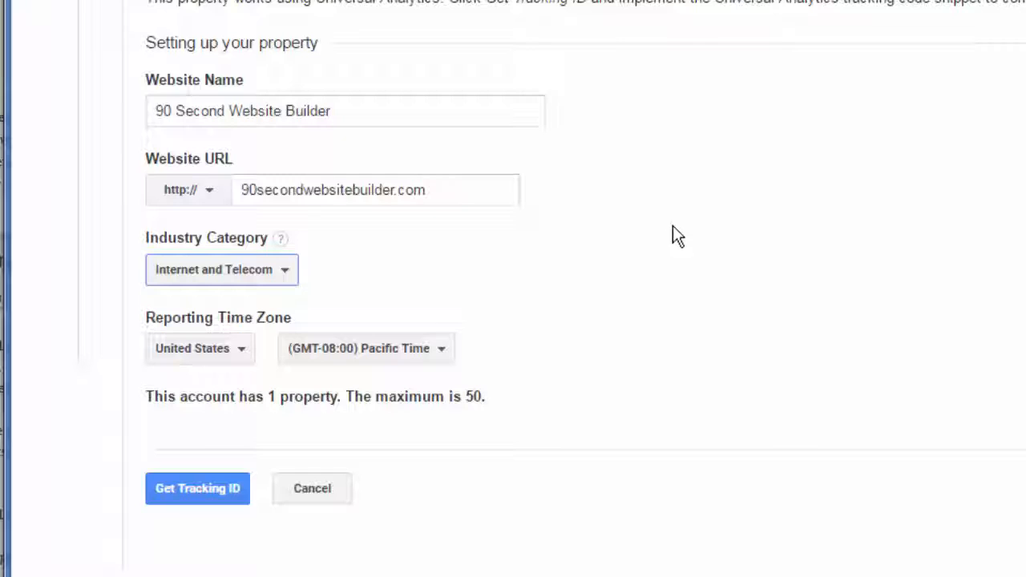
pyautogui.moveTo(632, 167)
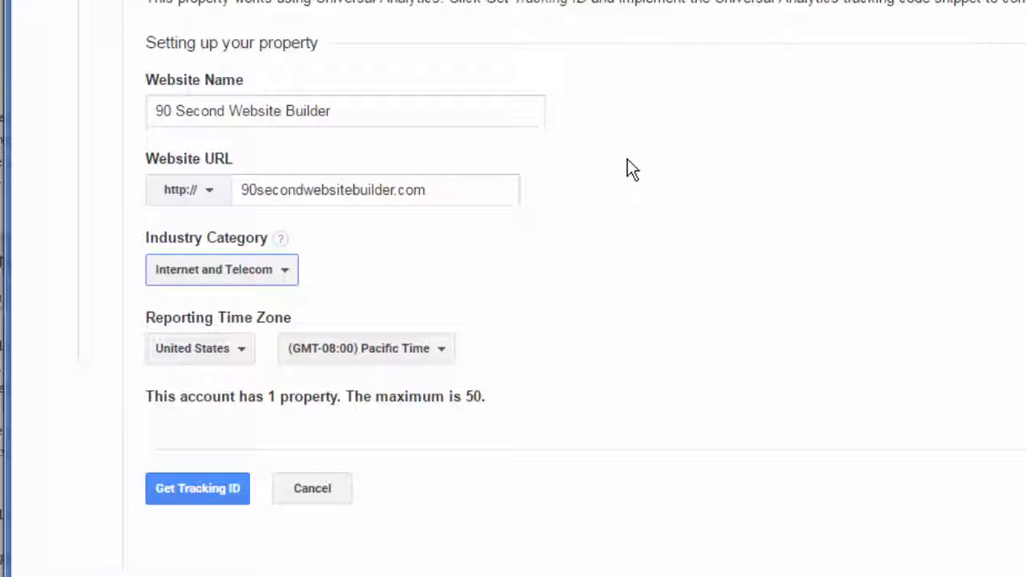
pyautogui.moveTo(642, 167)
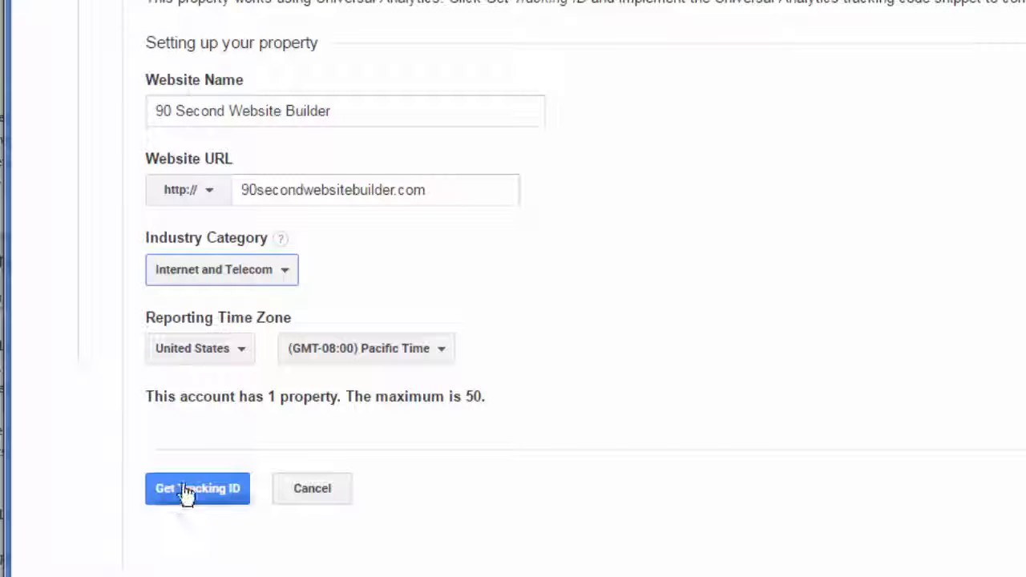
# Get Tracking ID UA-70030808-2 and scroll to the website tracking code snippet
pyautogui.click(197, 488)
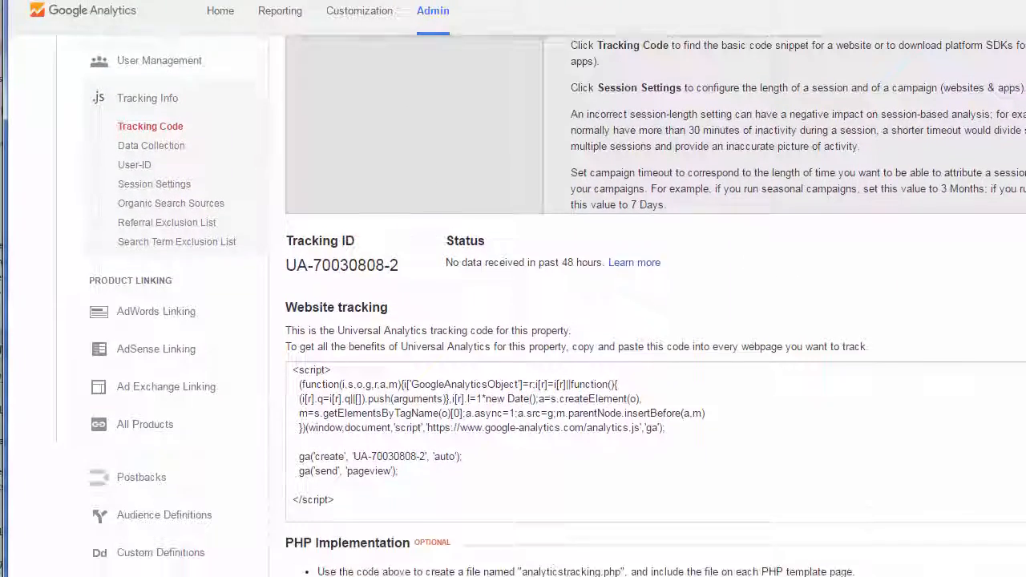
pyautogui.scroll(-3)
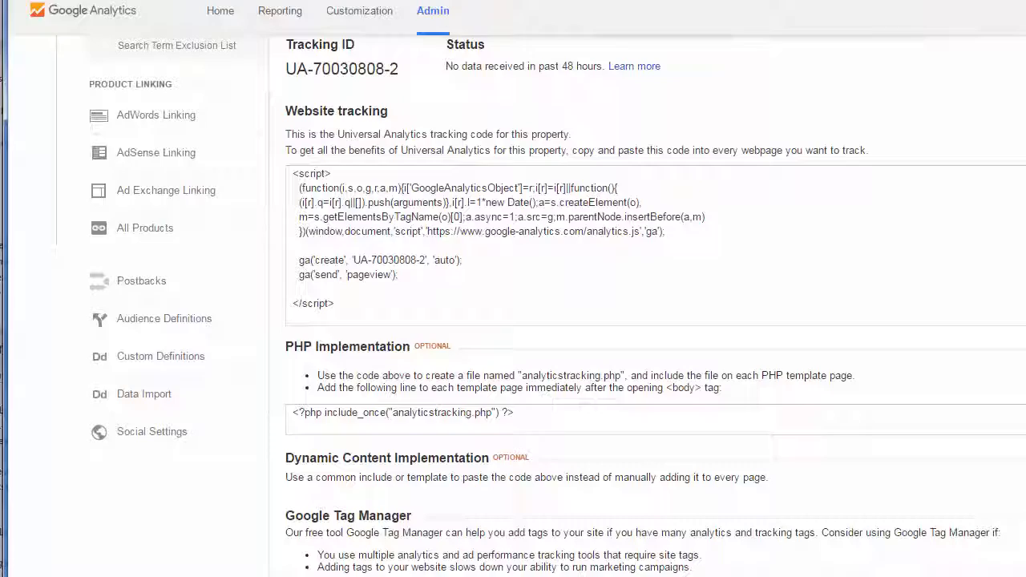
pyautogui.moveTo(304, 368)
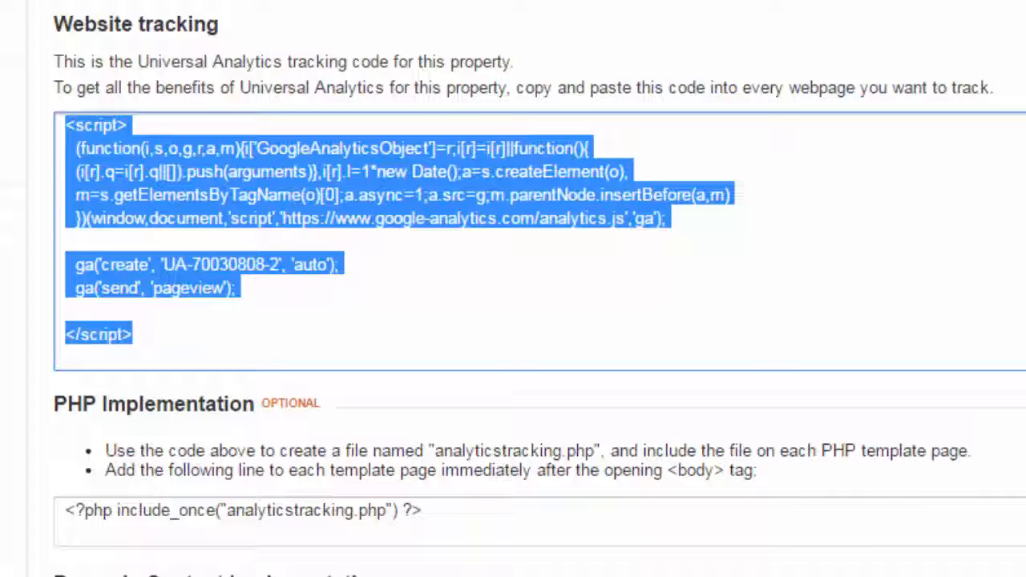
pyautogui.moveTo(537, 325)
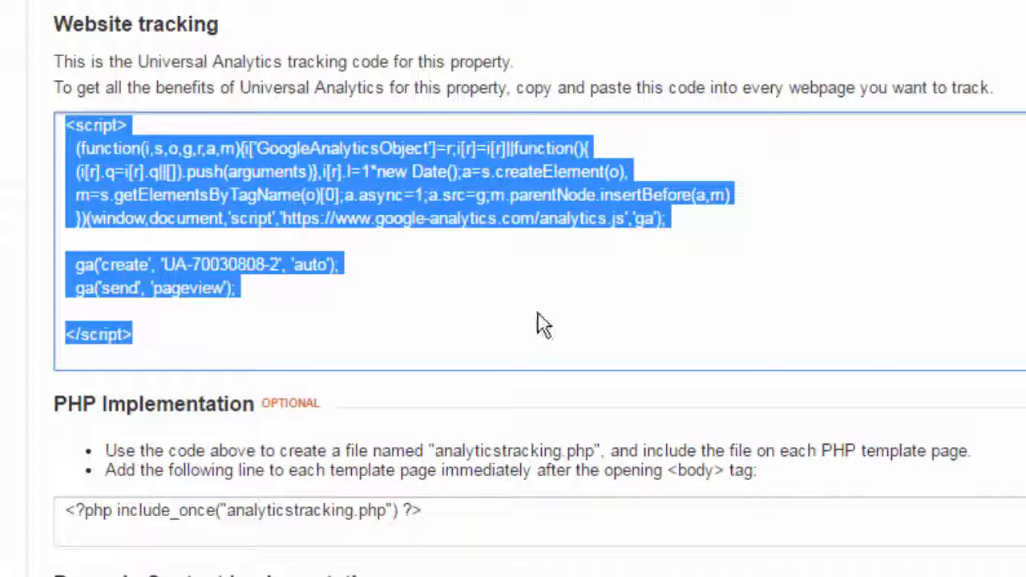
pyautogui.moveTo(547, 344)
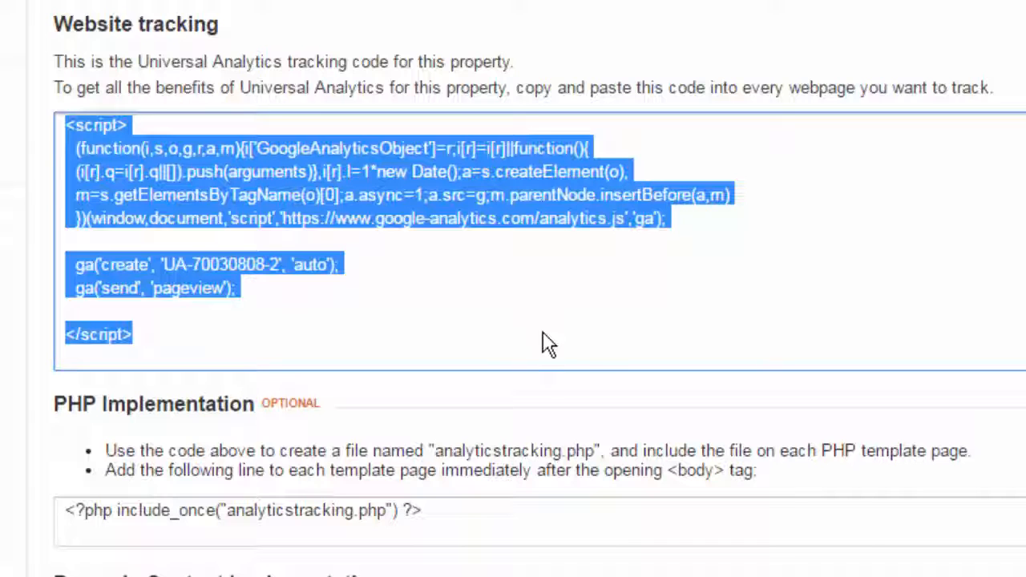
pyautogui.moveTo(320, 196)
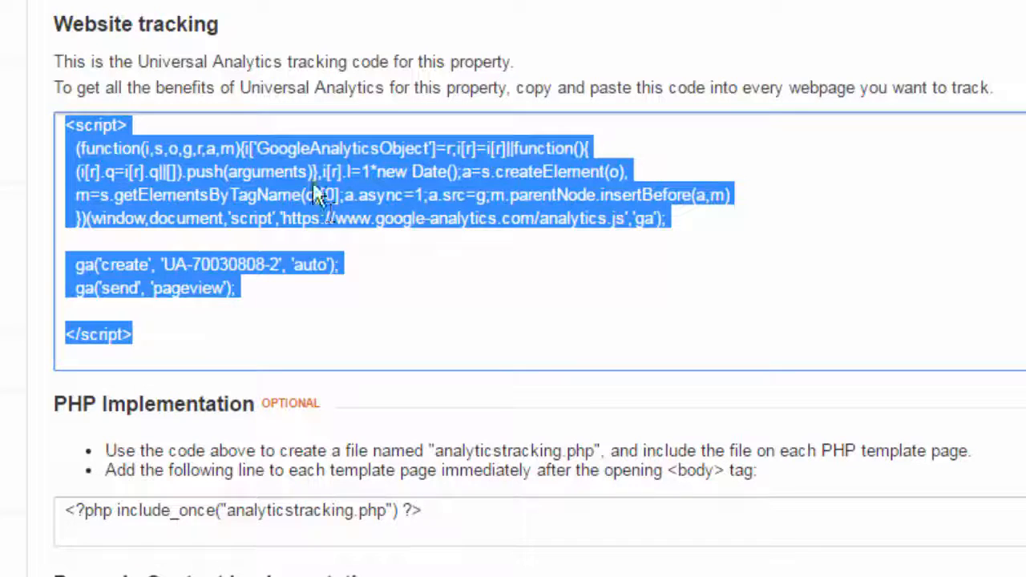
pyautogui.moveTo(866, 319)
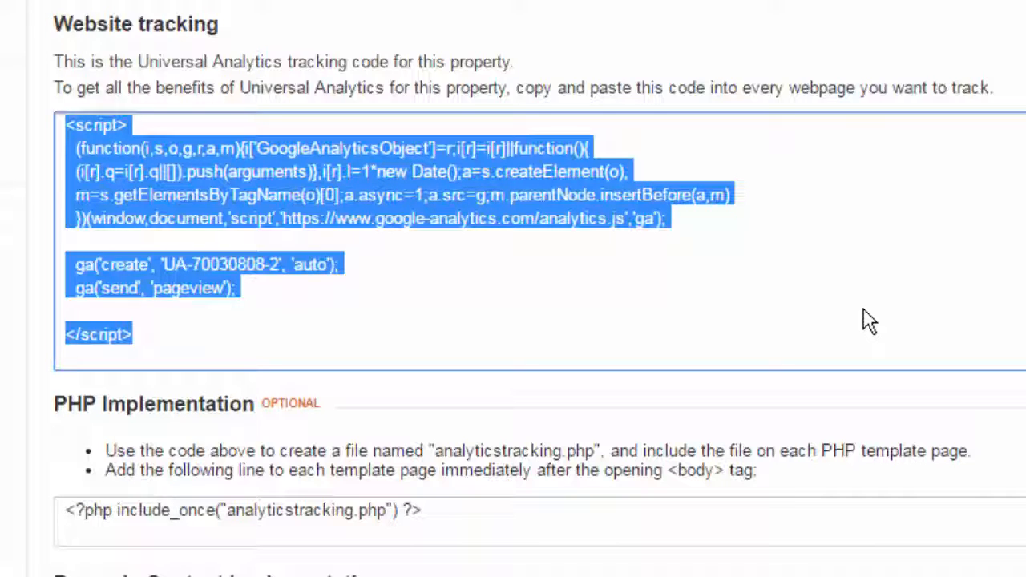
pyautogui.moveTo(851, 321)
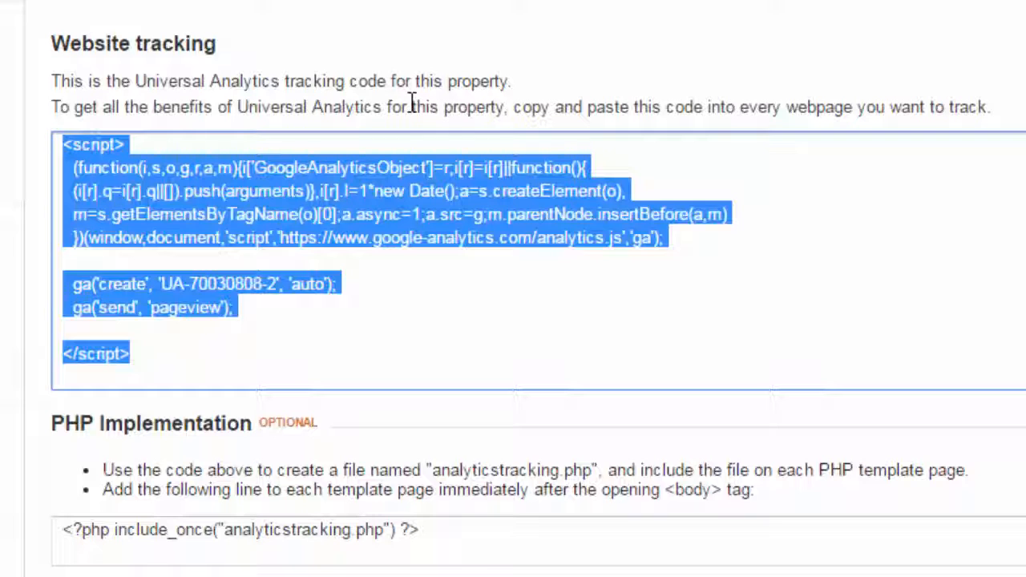
pyautogui.moveTo(228, 22)
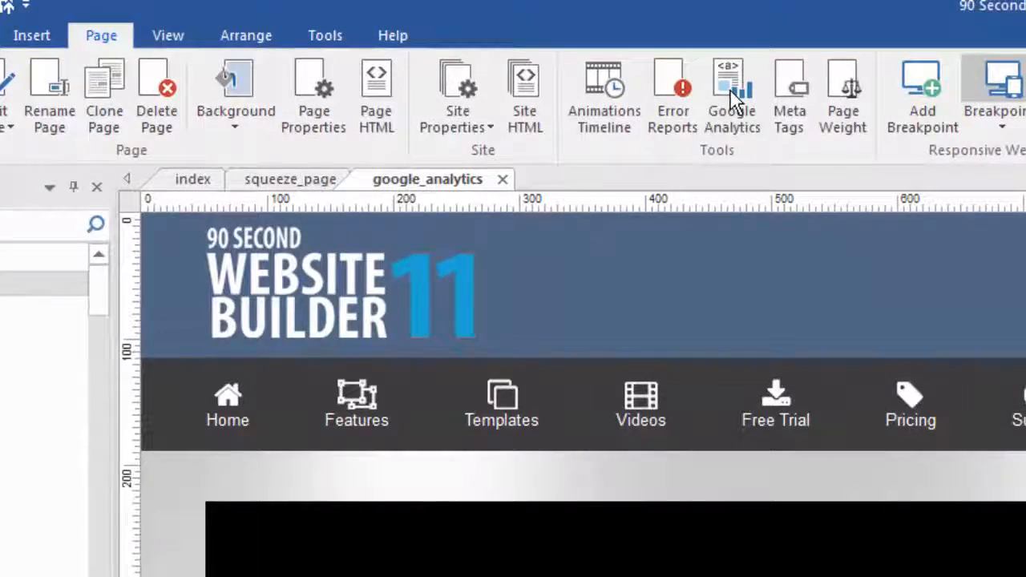
# Open the page's HTML settings and select the placeholder comment between the head tags
pyautogui.click(376, 96)
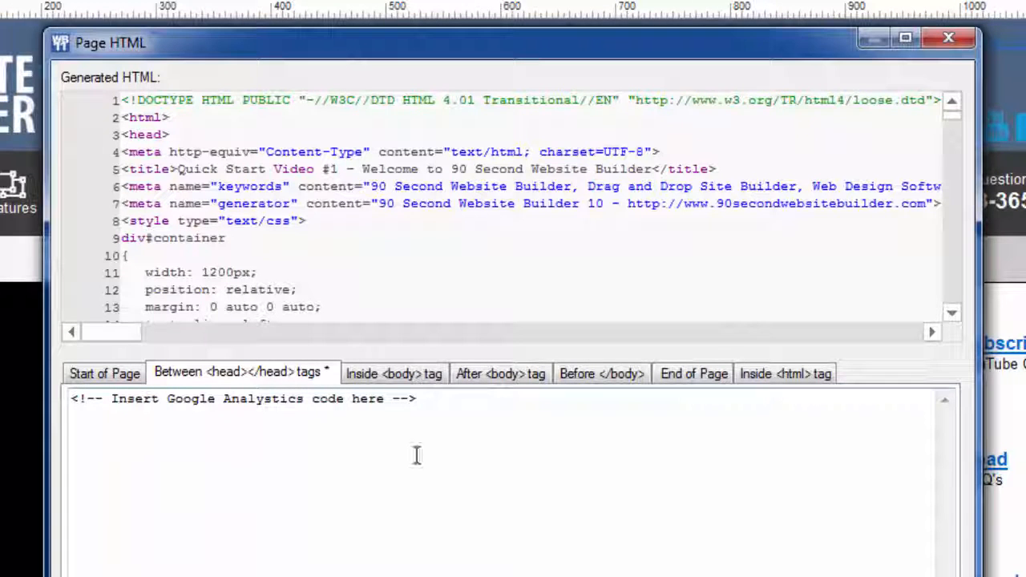
pyautogui.tripleClick(241, 399)
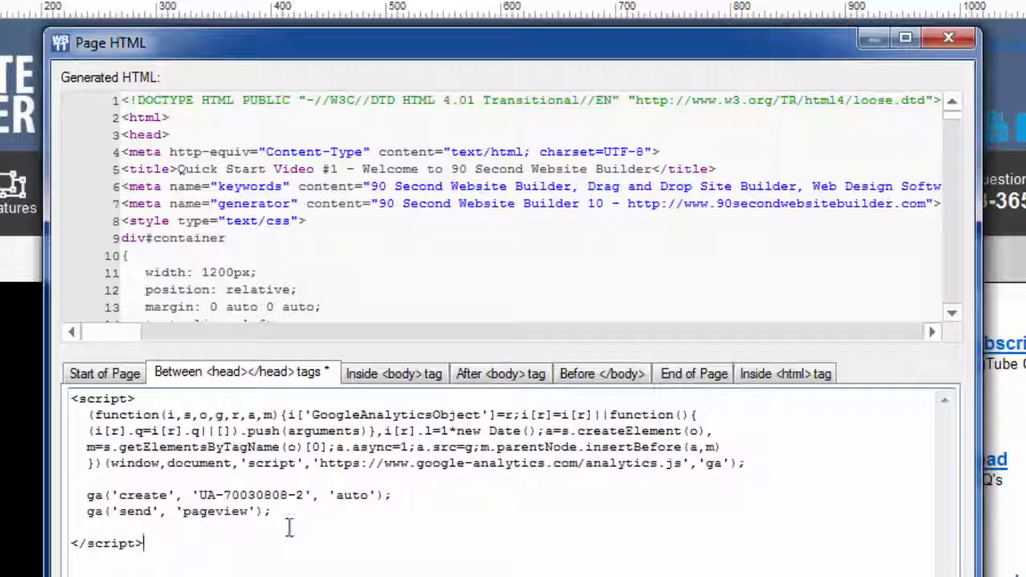
pyautogui.moveTo(508, 522)
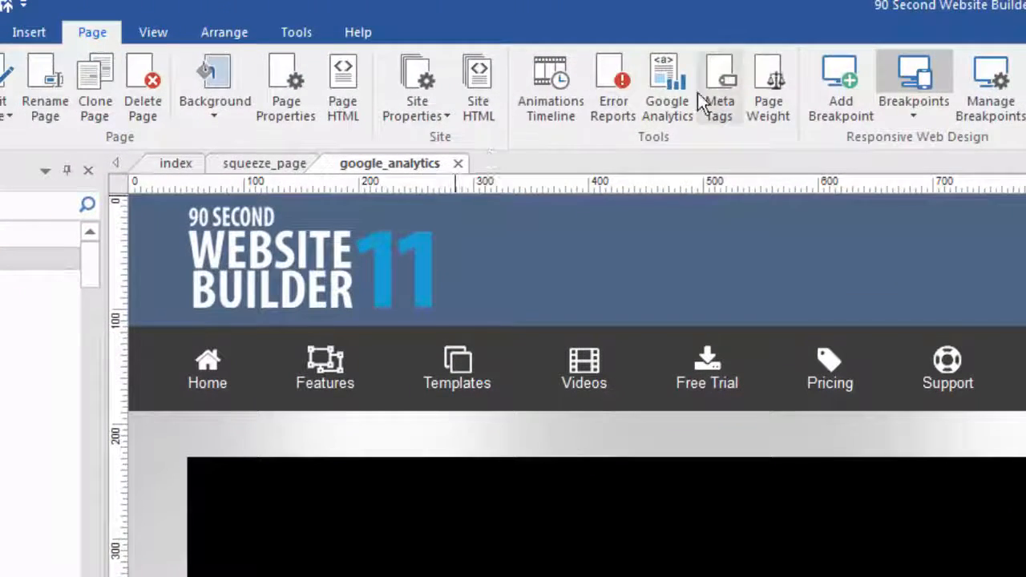
pyautogui.moveTo(614, 80)
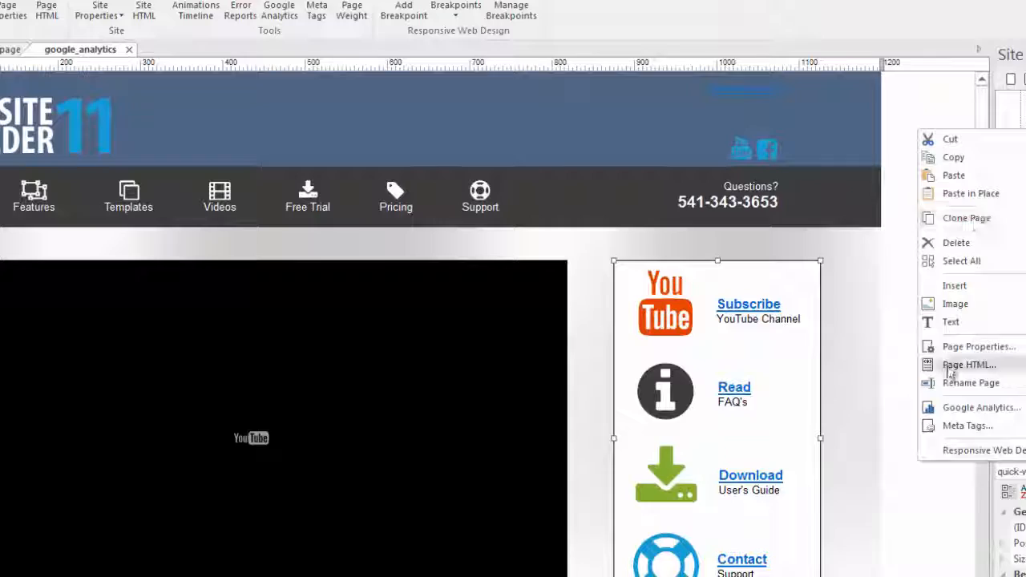
pyautogui.click(964, 364)
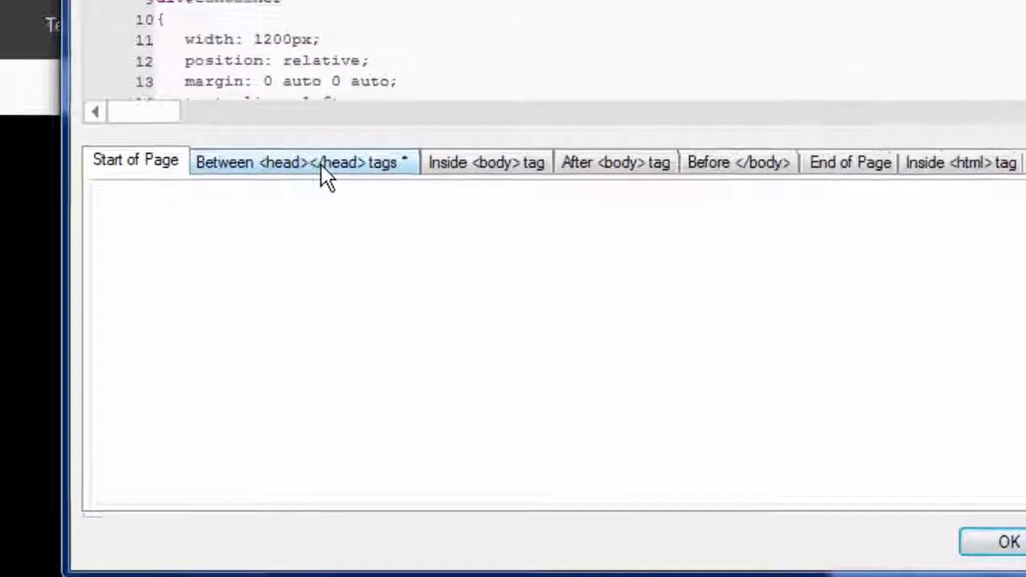
pyautogui.click(300, 162)
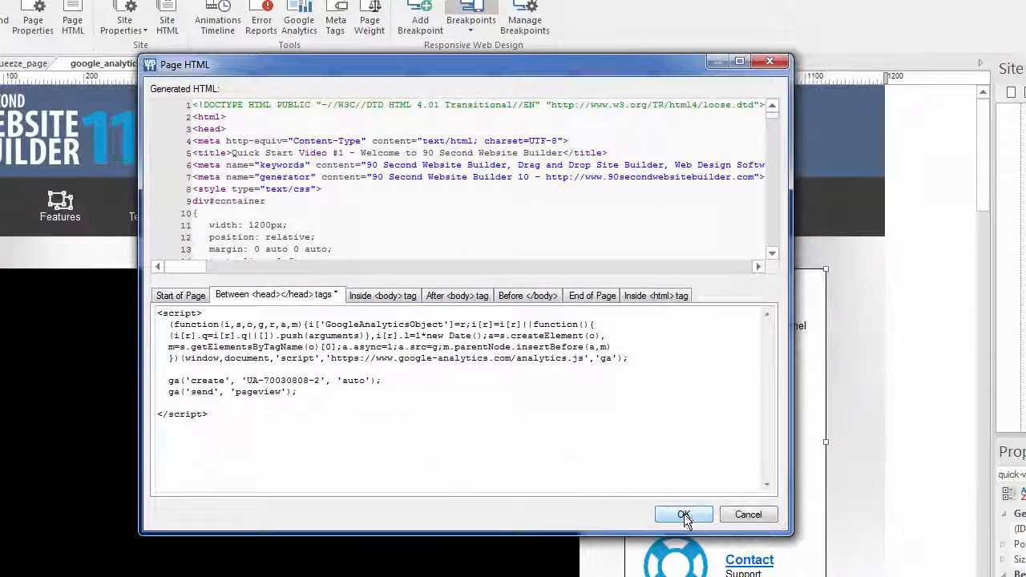
pyautogui.click(683, 514)
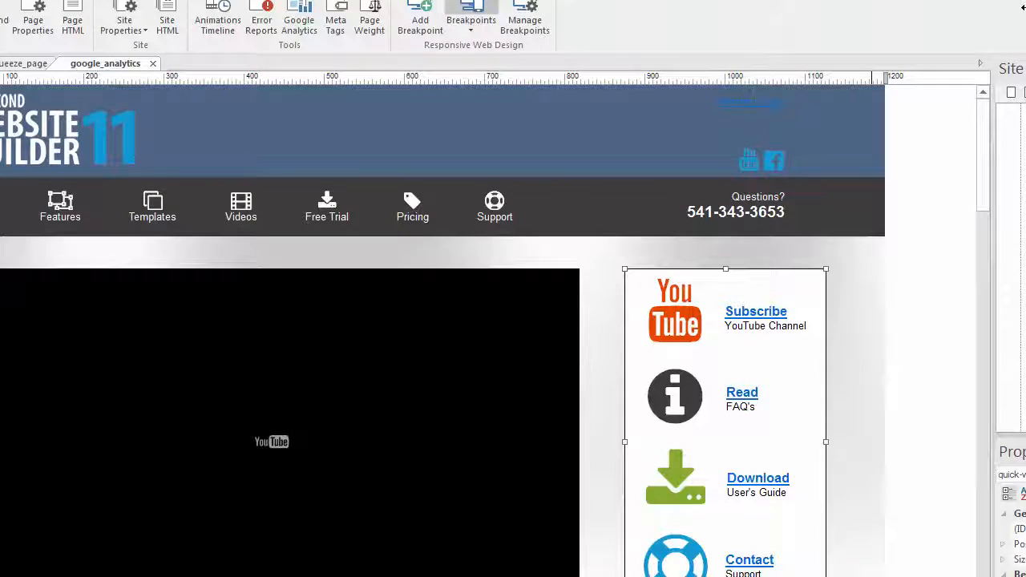